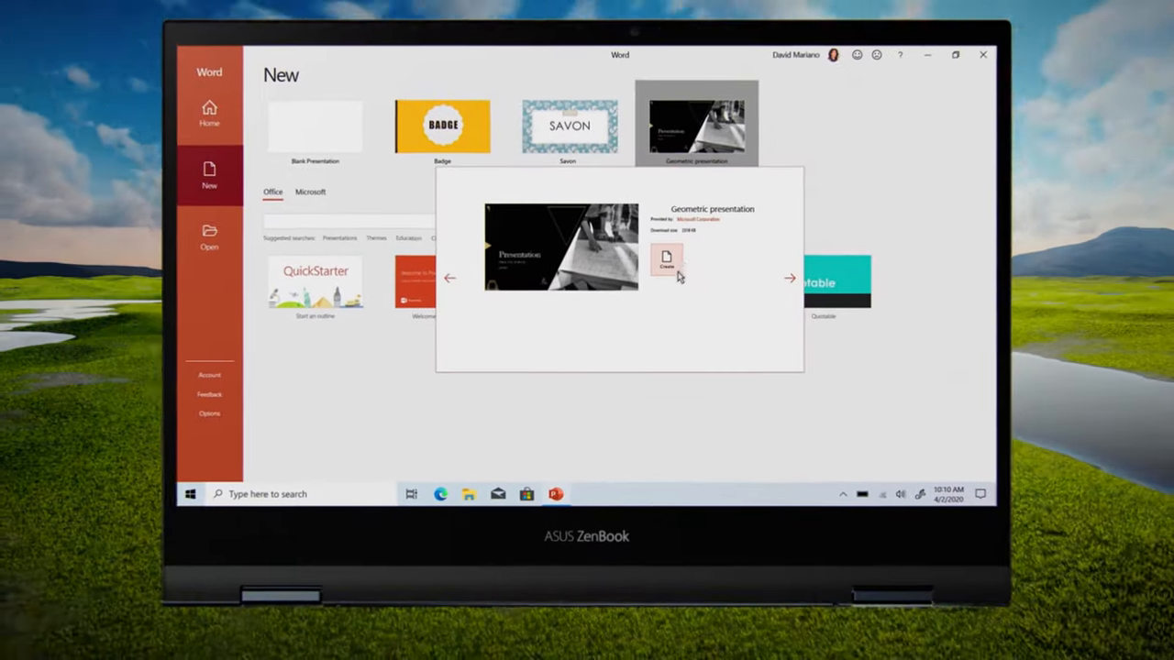
# Step: Pick the Geometric design from the new-presentation gallery and create the presentation
pyautogui.click(666, 261)
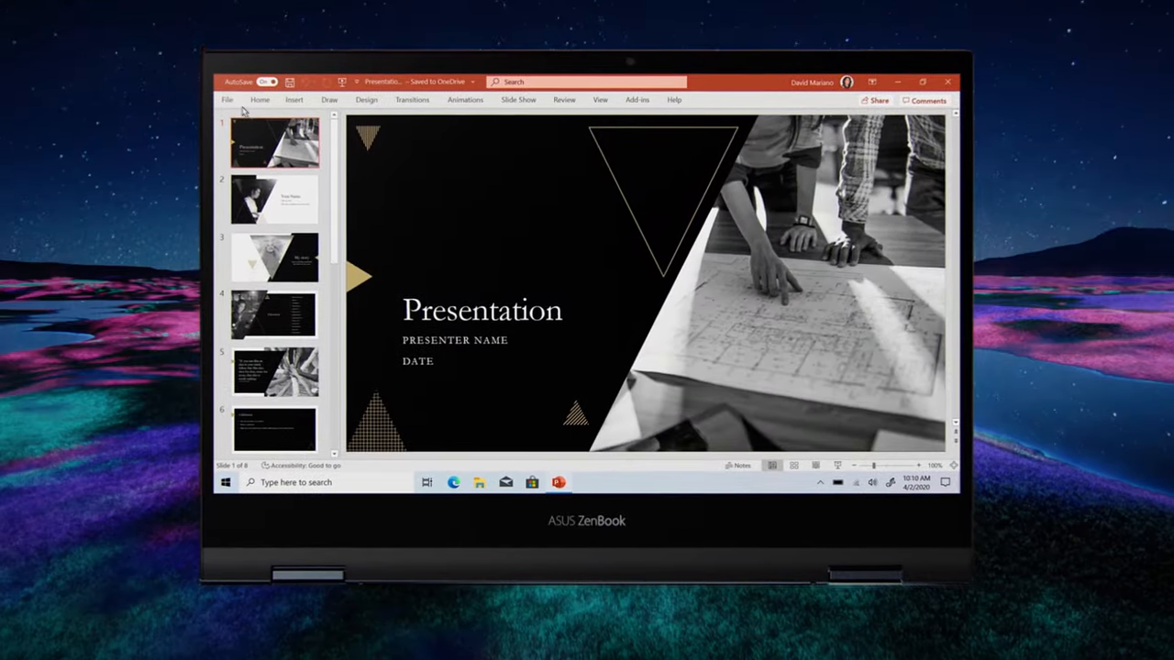
pyautogui.click(227, 99)
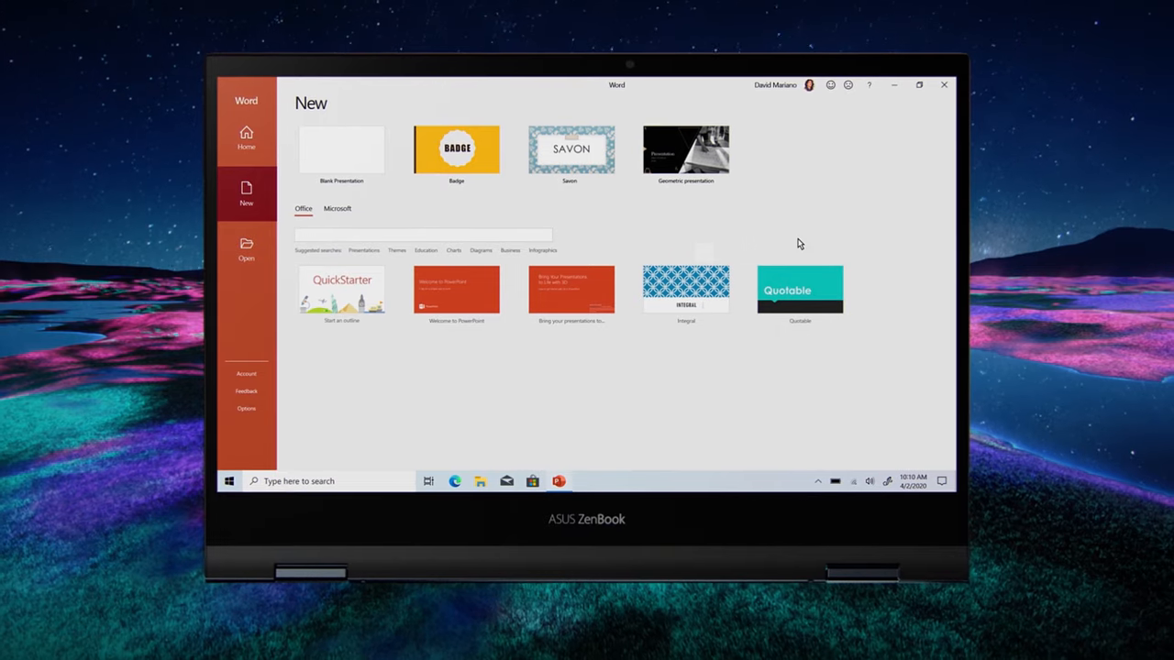